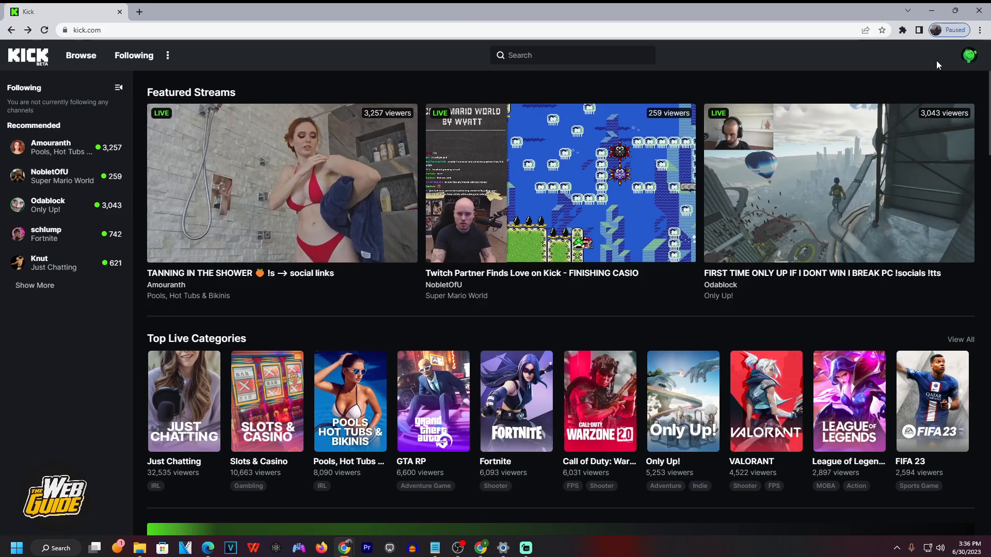
mouse_move(970, 65)
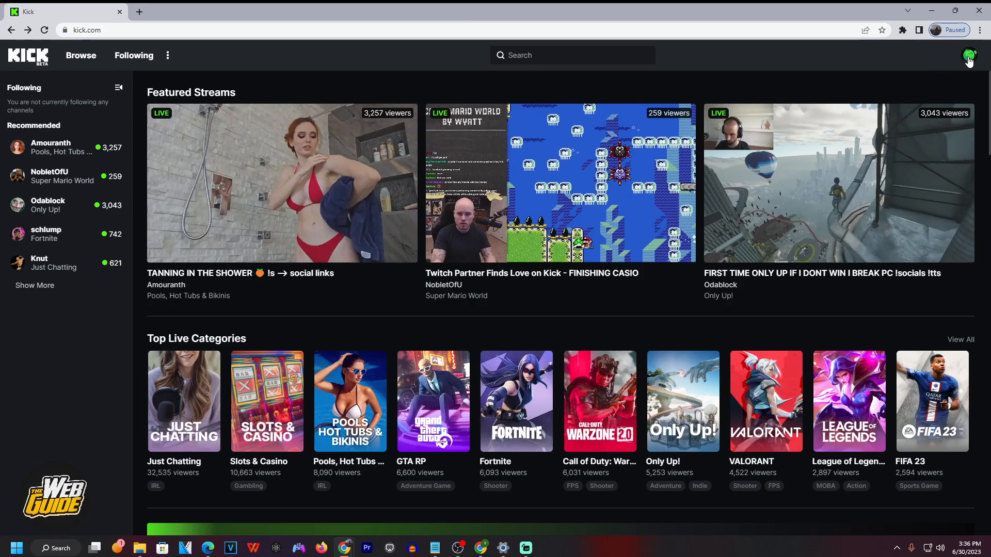
Reveal the account menu from the profile avatar on Kick's home page.
left_click(970, 56)
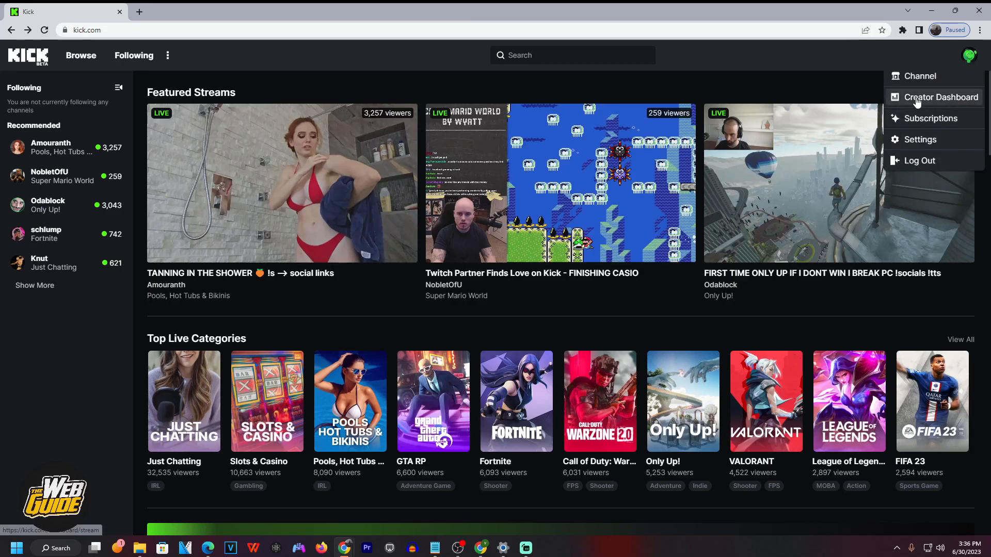
Go to the Creator Dashboard and expand the Community section in the sidebar.
left_click(941, 97)
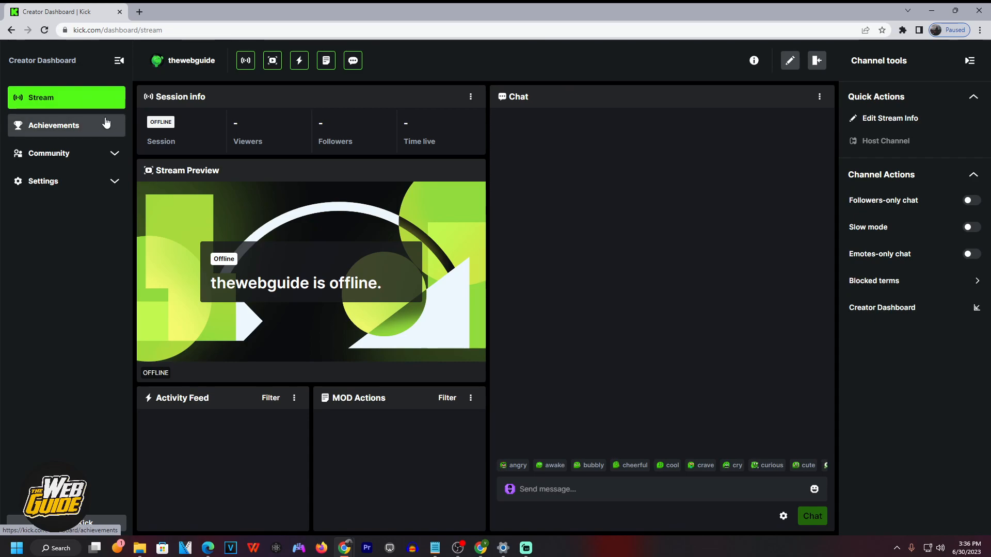
left_click(49, 153)
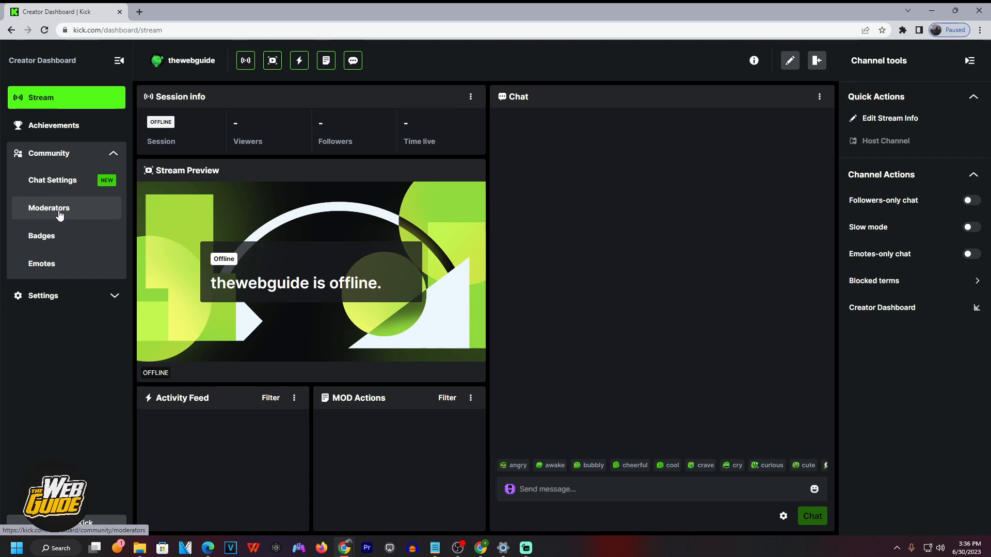
left_click(67, 207)
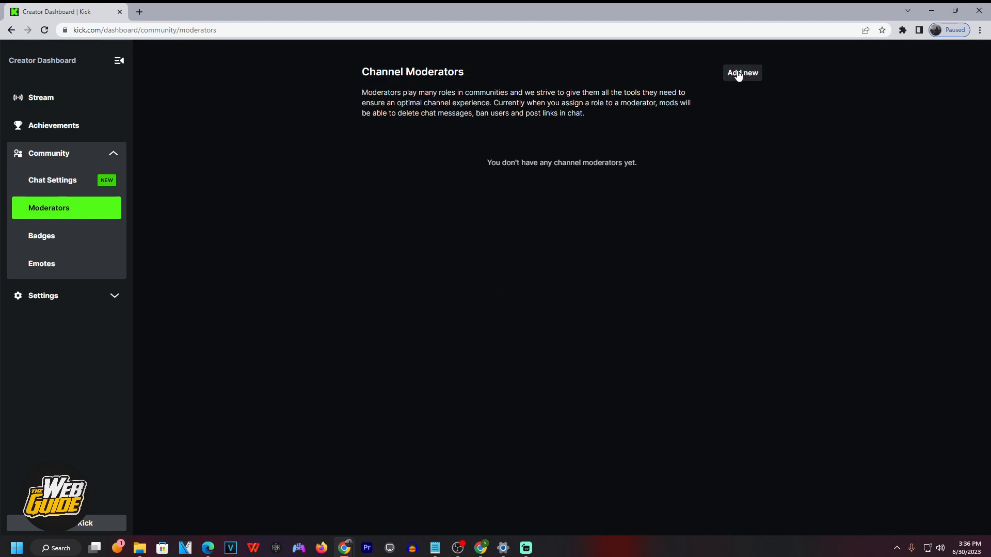
left_click(742, 72)
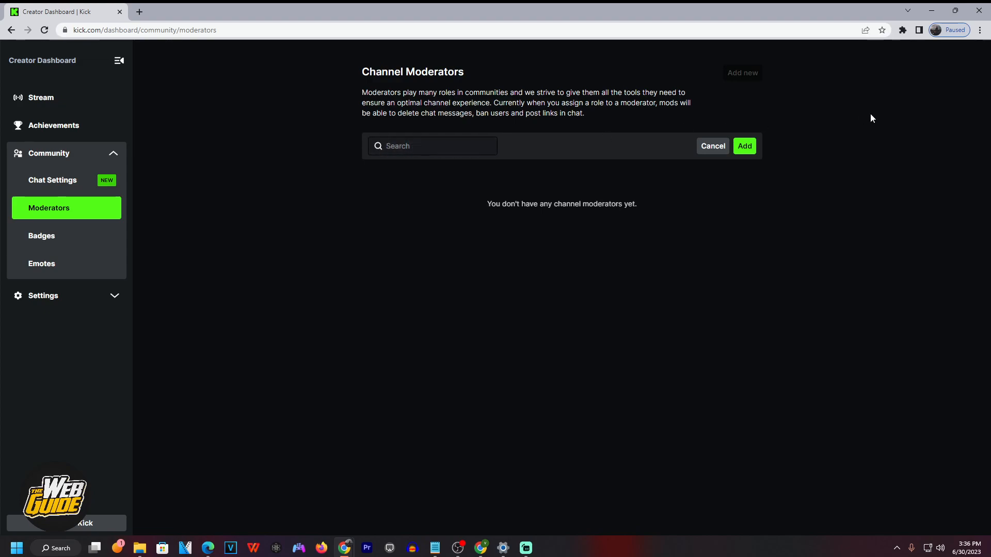
type("sixehs")
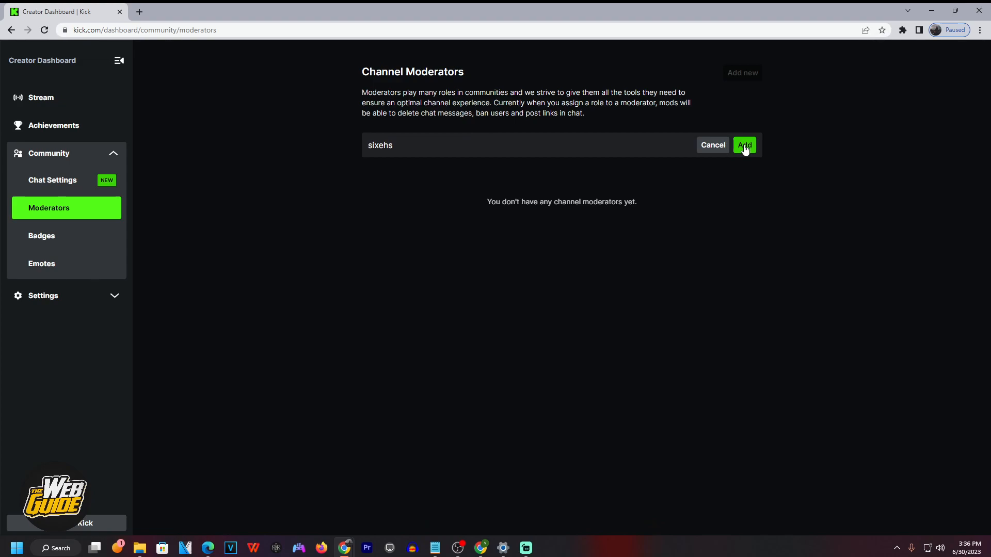
mouse_move(531, 195)
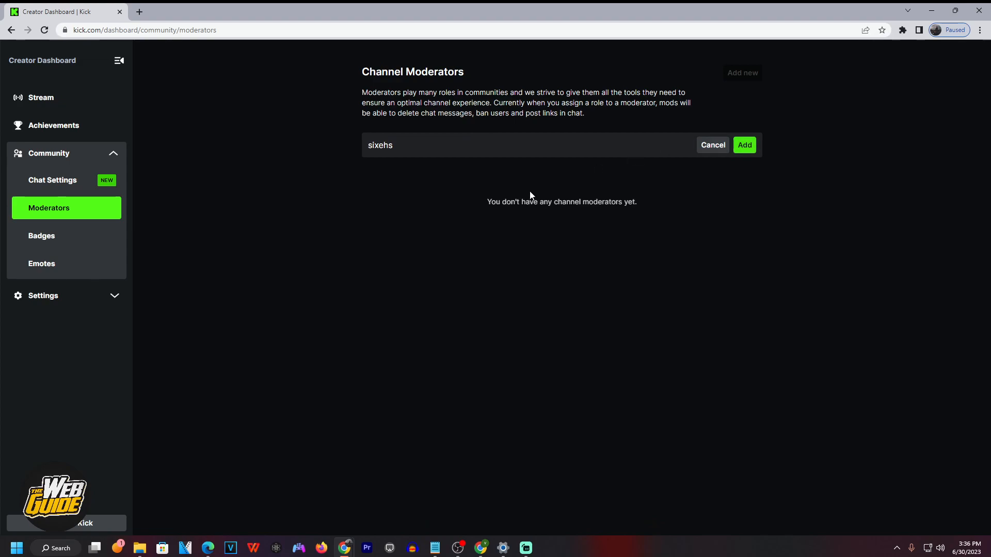
left_click(744, 144)
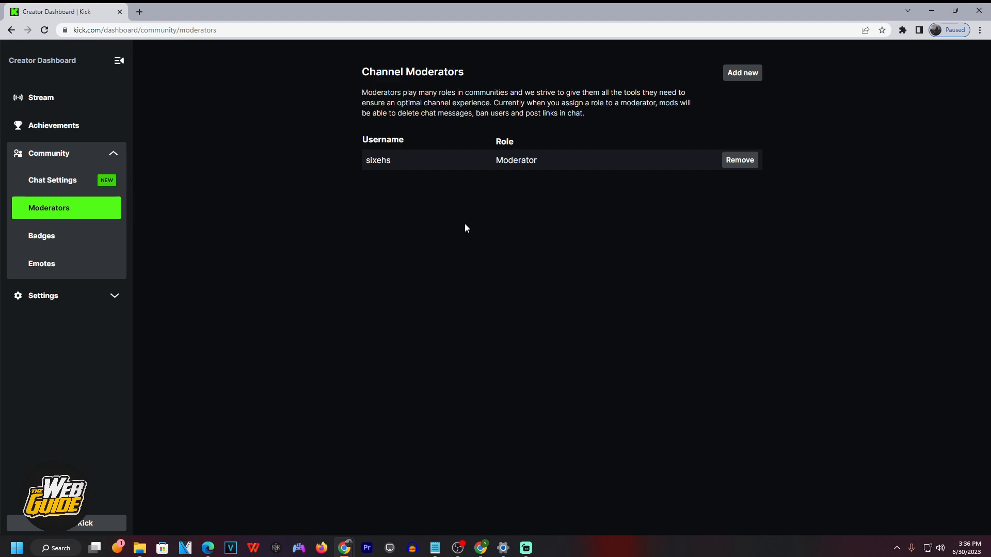
mouse_move(467, 221)
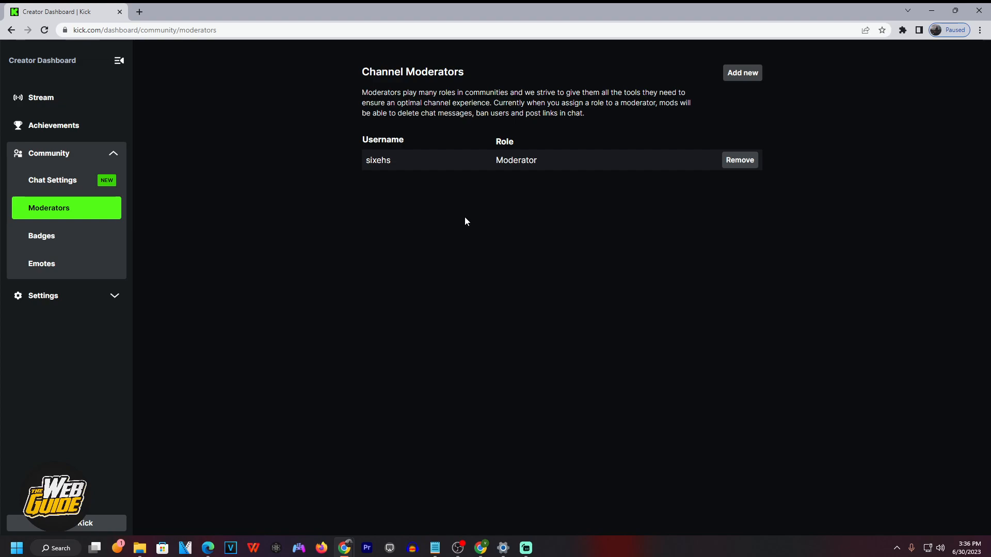